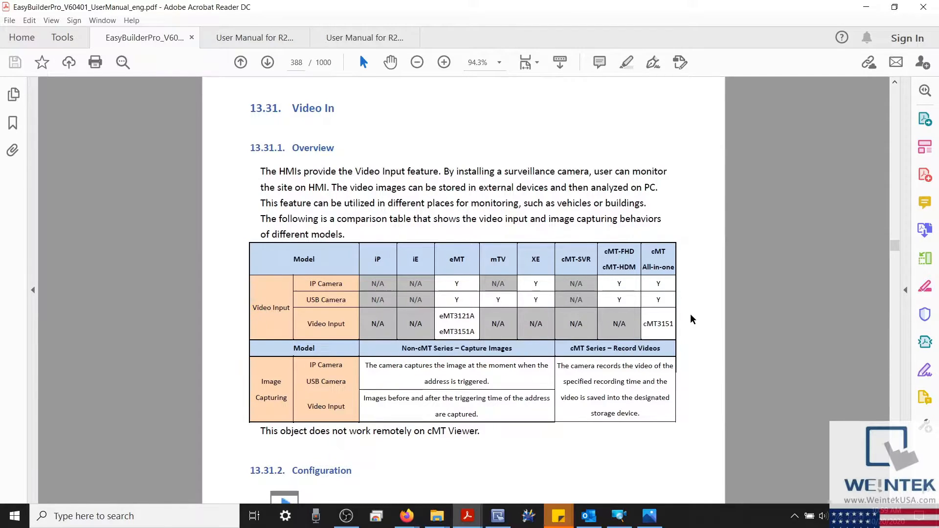
mouse_move(443, 194)
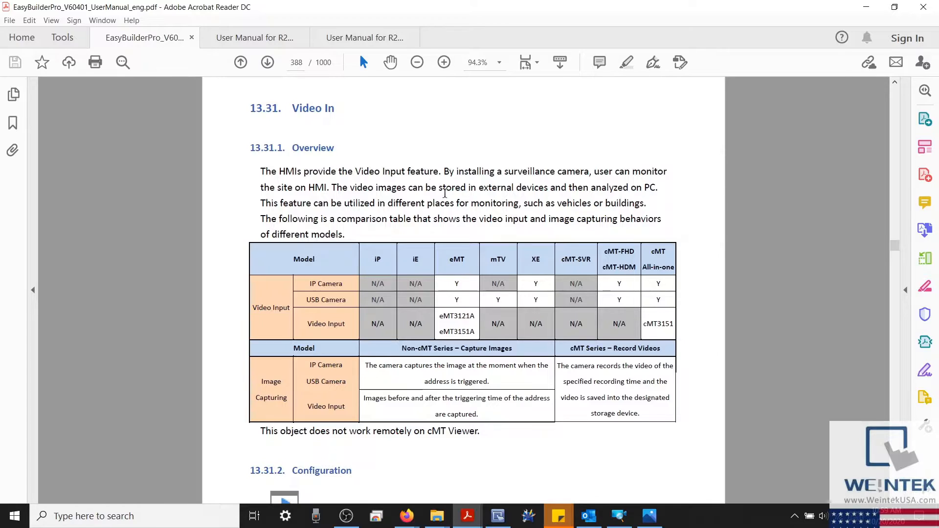
Switch to the camera's R2 user manual to look up its ONVIF support.
left_click(254, 38)
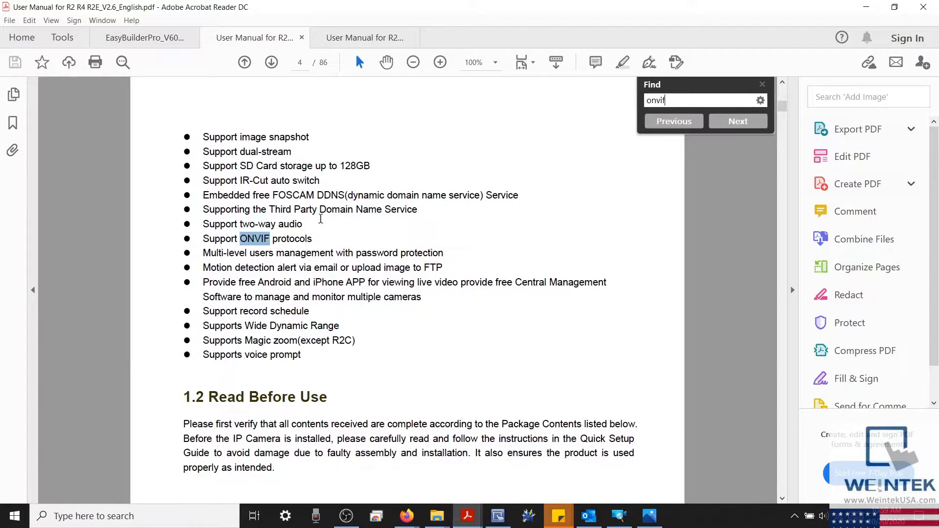
Switch to the manual copy showing the VLC player RTSP URL format.
left_click(365, 37)
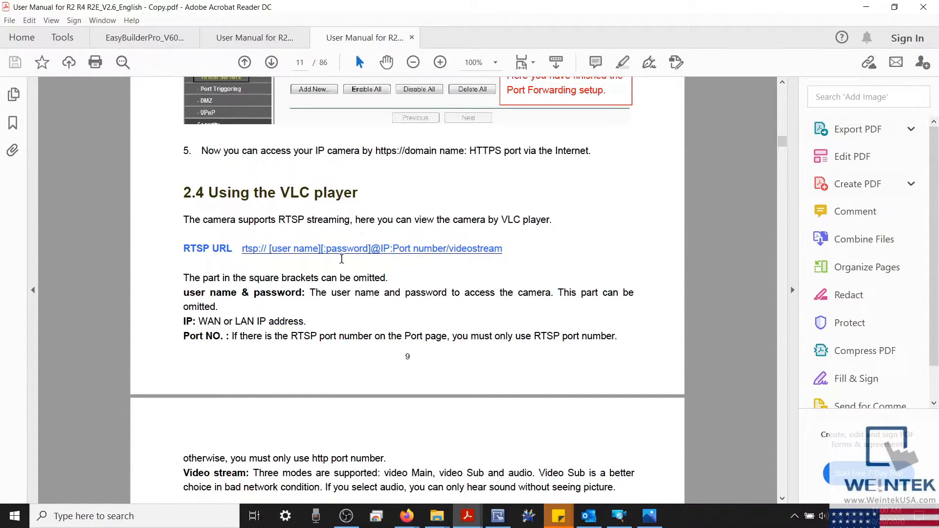
mouse_move(447, 277)
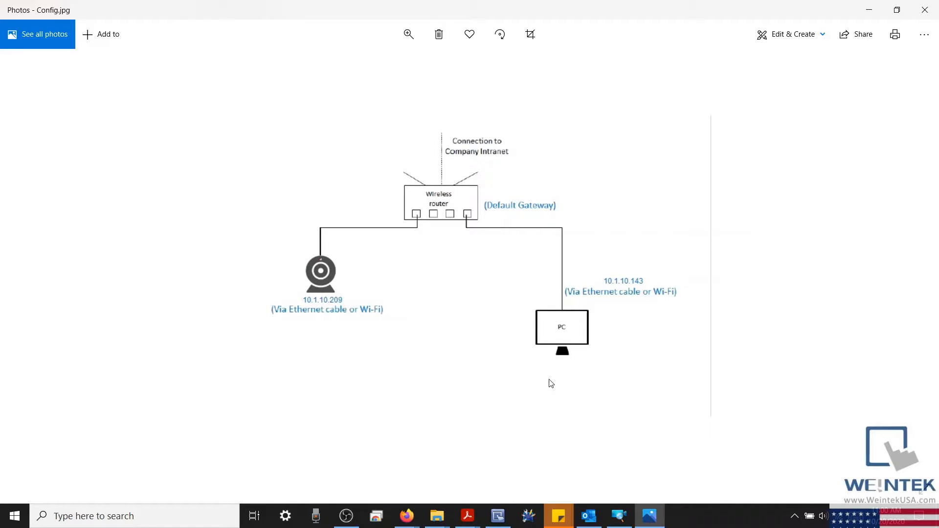
mouse_move(350, 285)
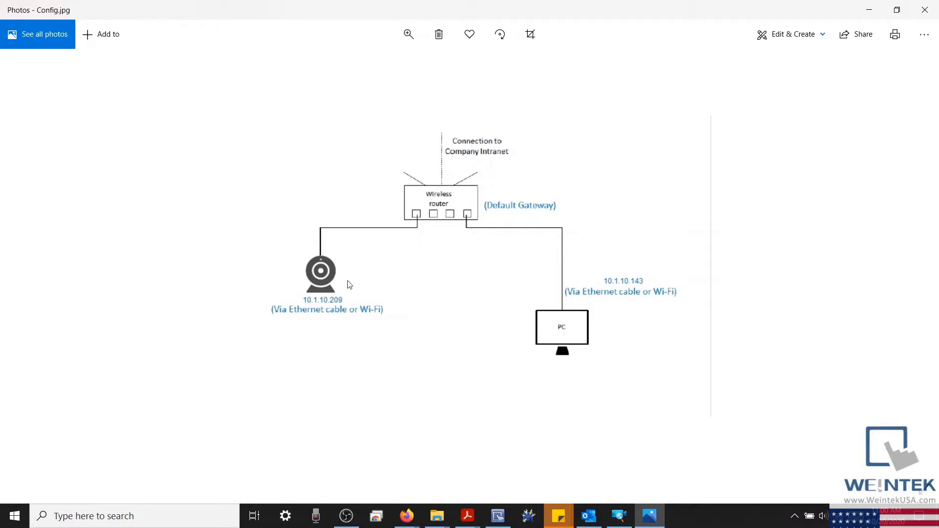
mouse_move(438, 202)
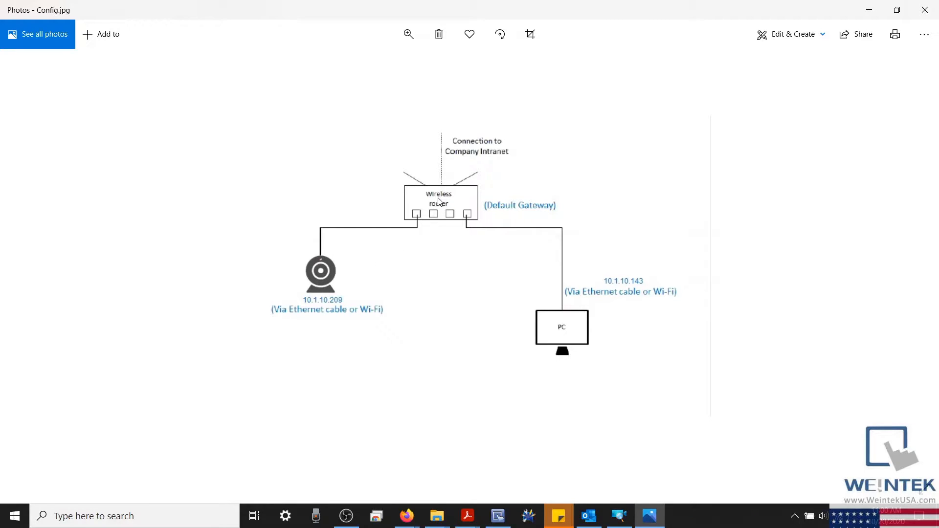
mouse_move(459, 280)
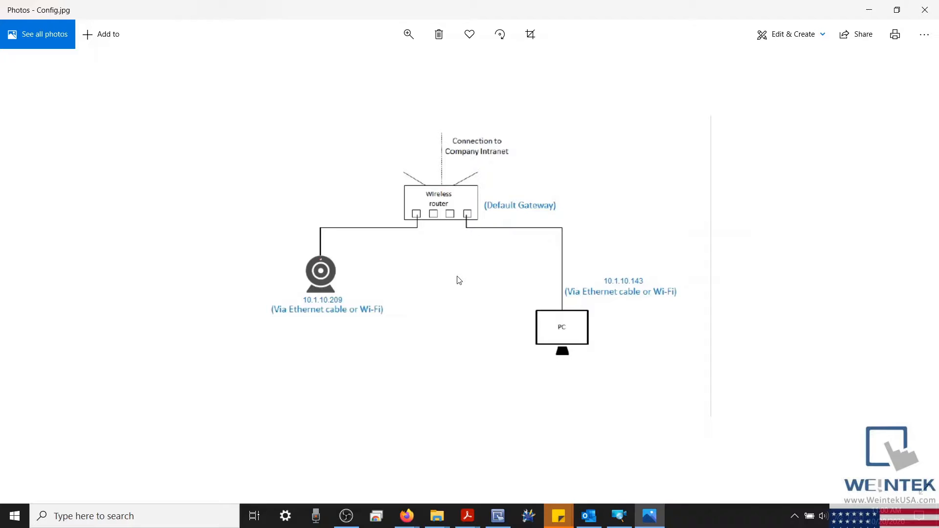
mouse_move(614, 441)
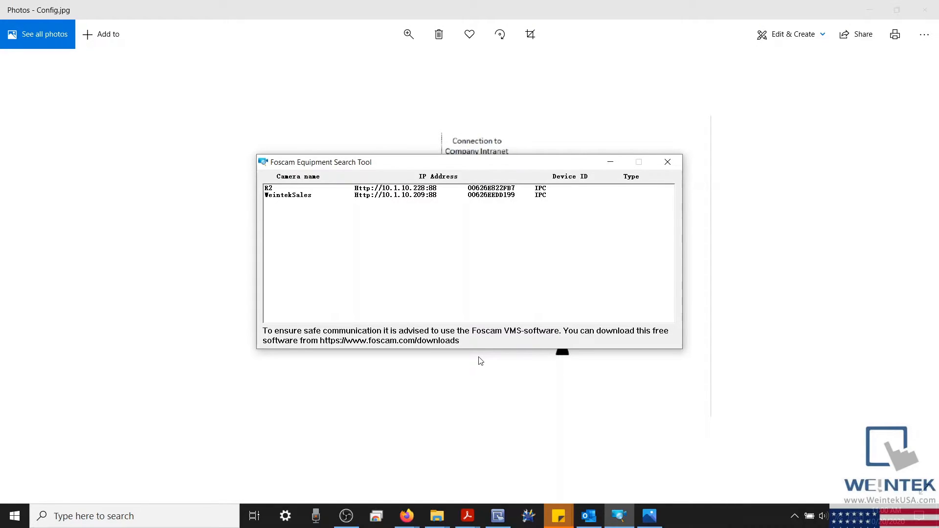
Open the WeintekSales camera at 10.1.10.209 from the search results.
left_click(386, 194)
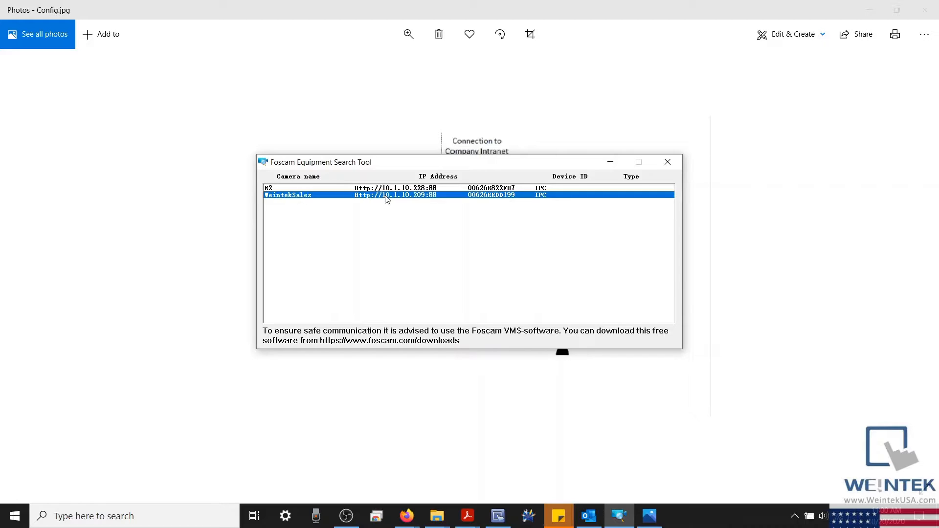
double_click(394, 194)
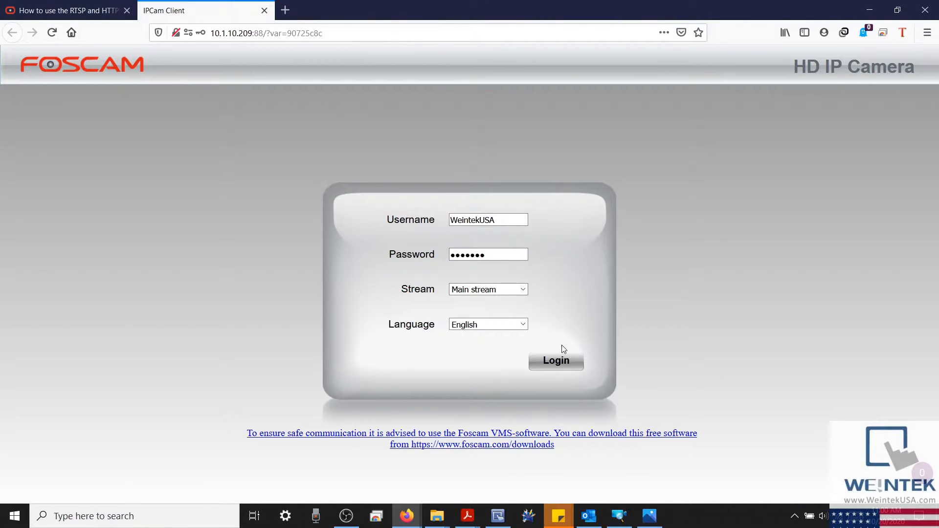
Log in to the camera and go to Settings > Video > Video Settings.
left_click(555, 359)
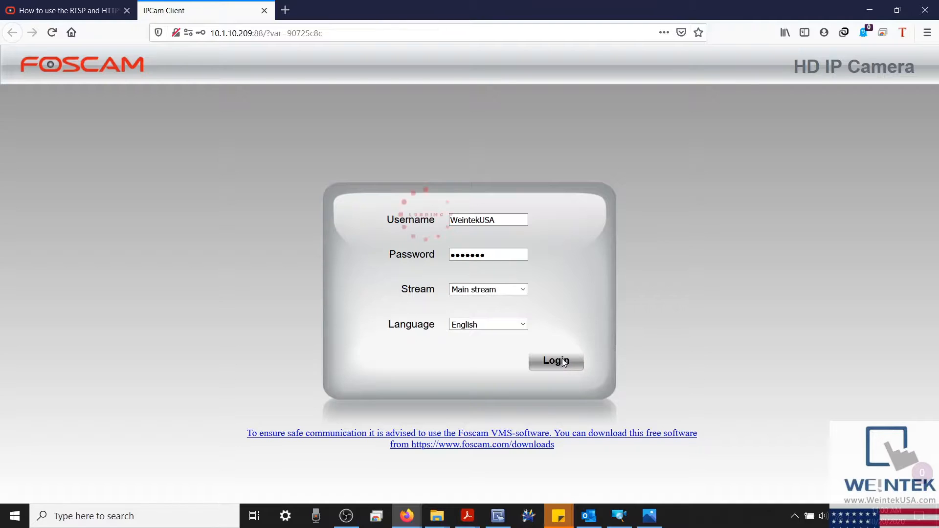
left_click(555, 360)
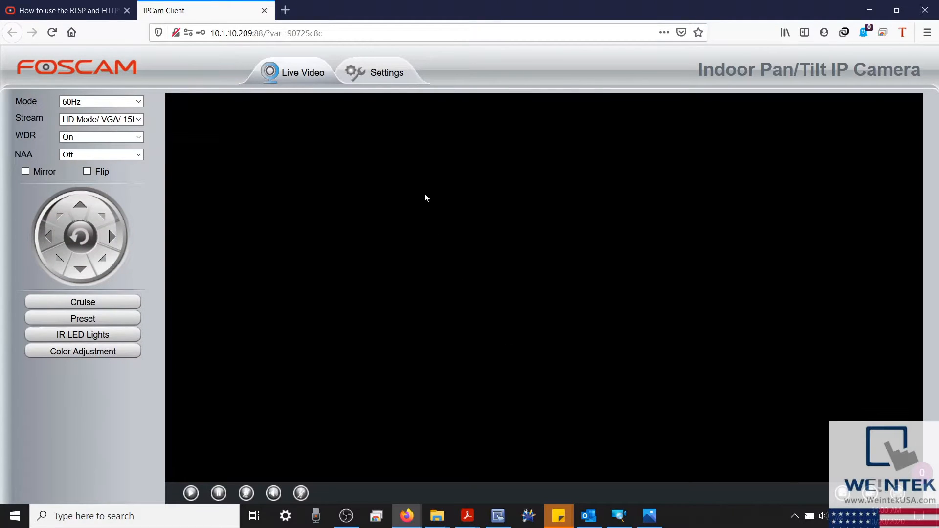
left_click(387, 72)
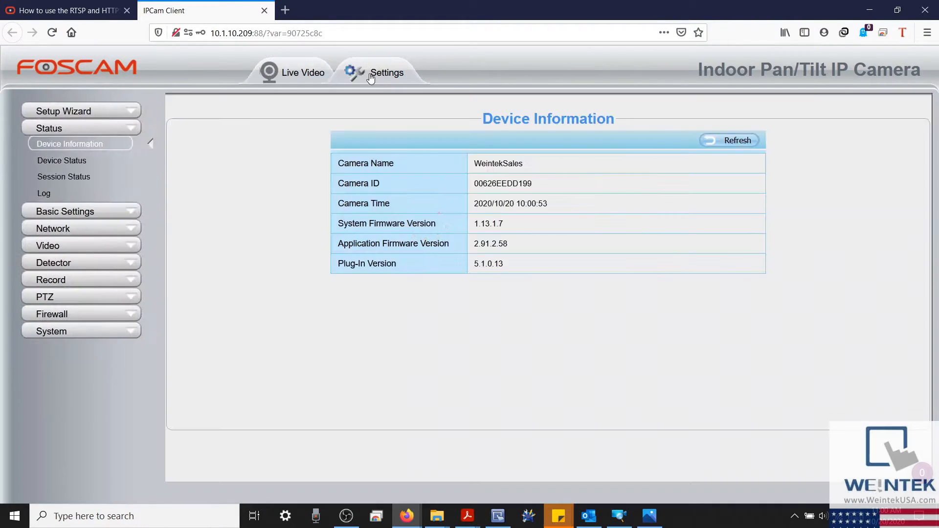
mouse_move(185, 224)
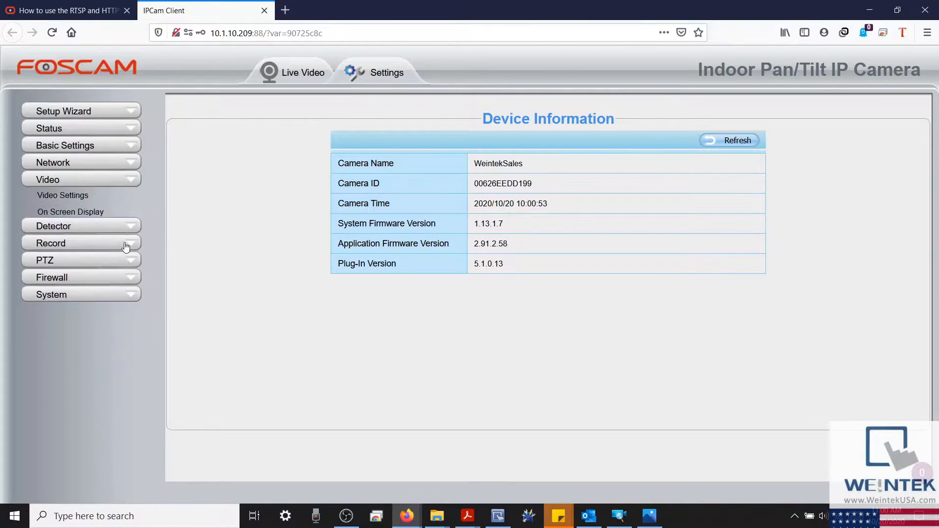
left_click(62, 194)
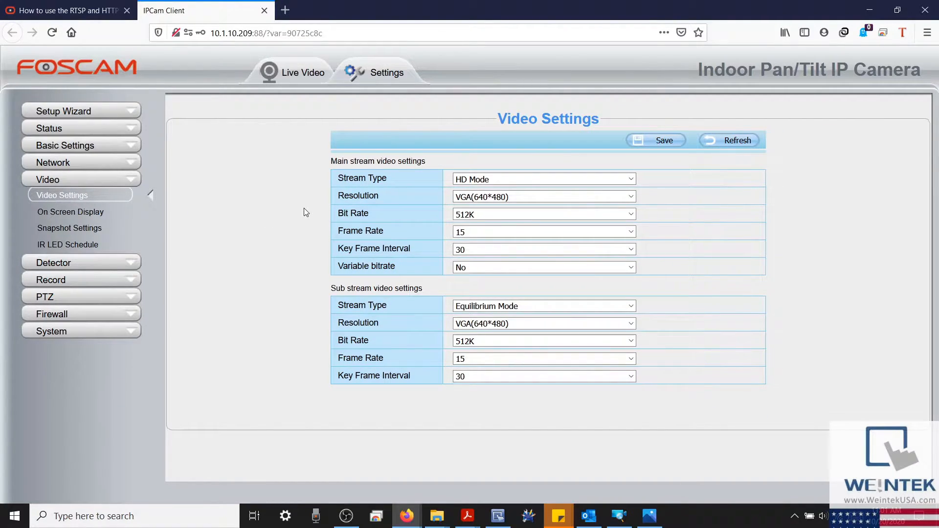
mouse_move(639, 186)
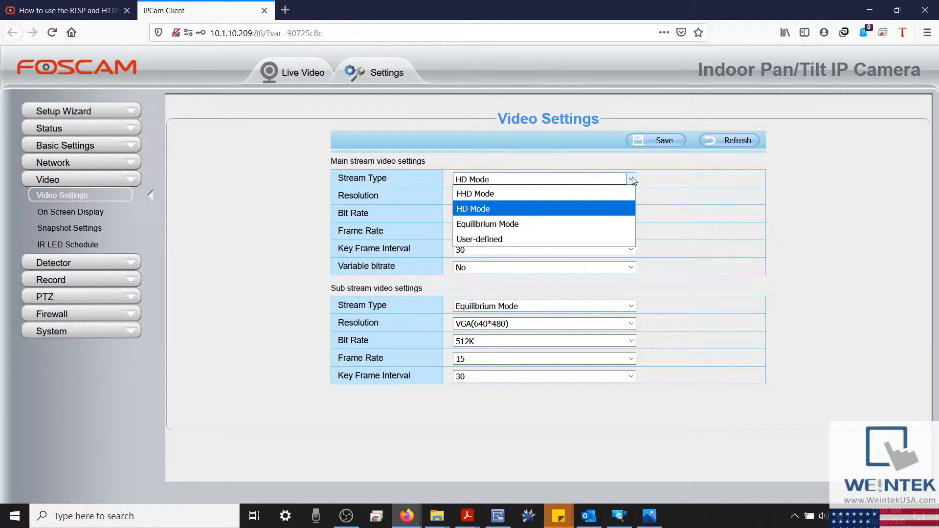
Set main stream to User-defined, VGA 640x480, 512K, 15 fps, key frame interval 20, and save.
left_click(472, 208)
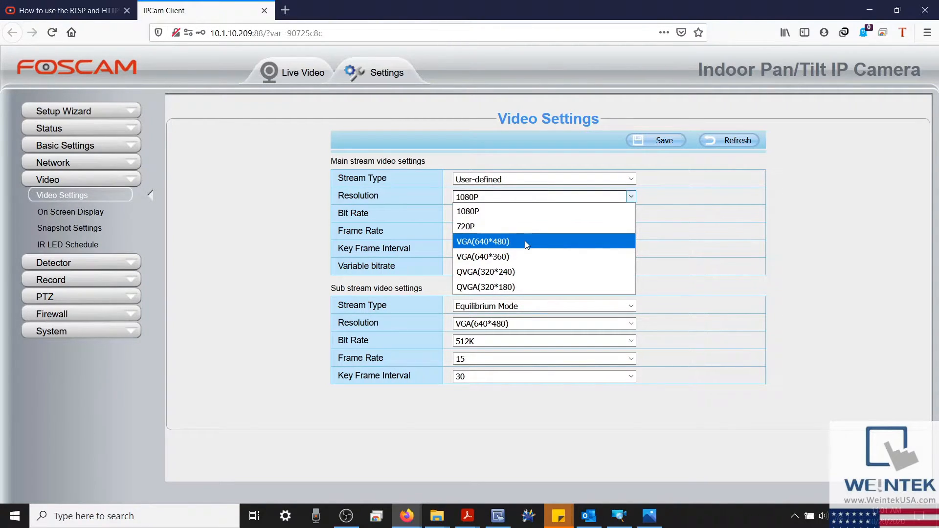
left_click(482, 241)
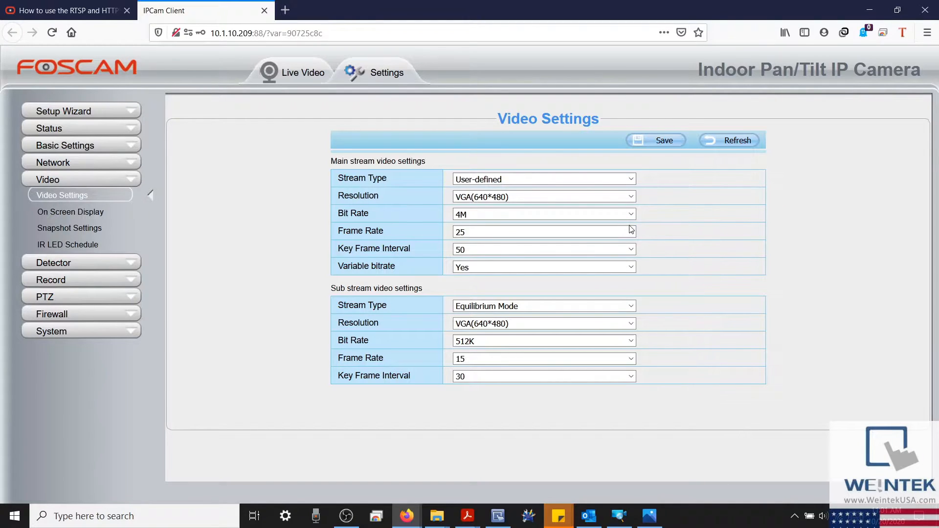
left_click(630, 232)
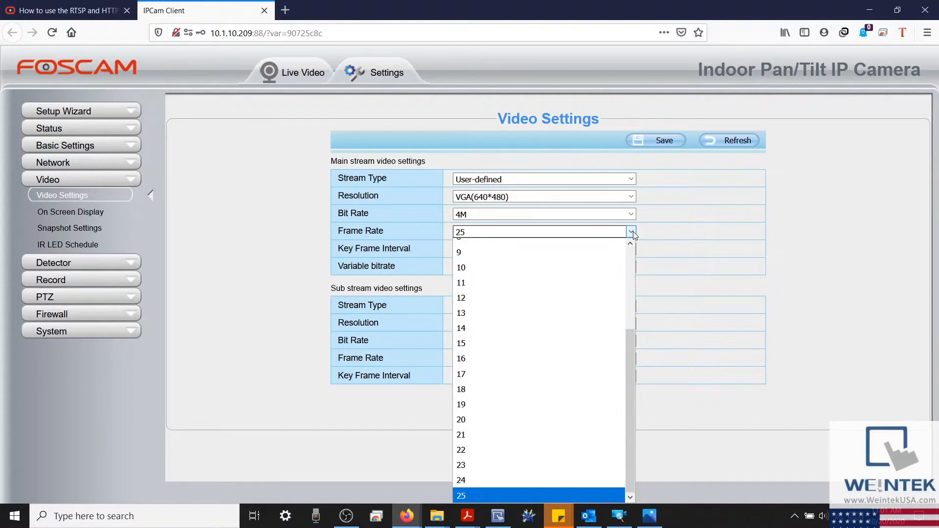
left_click(461, 344)
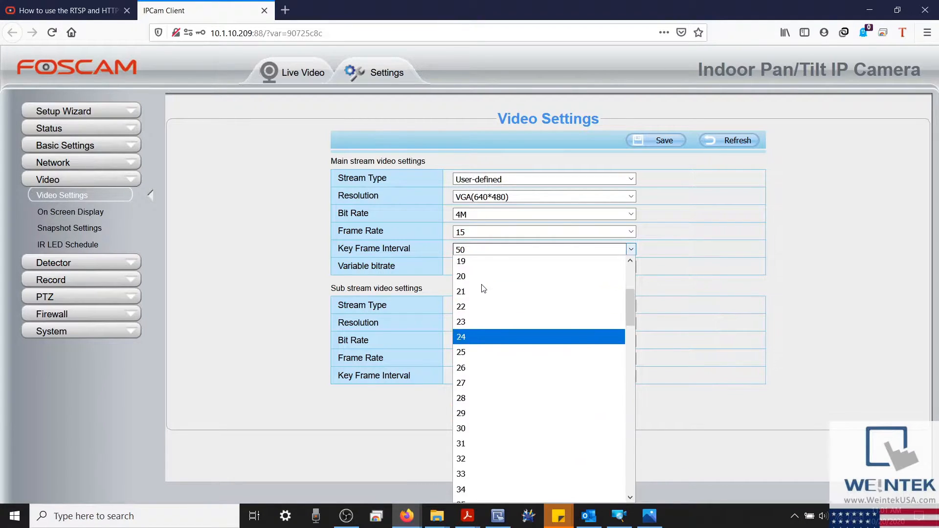
left_click(461, 276)
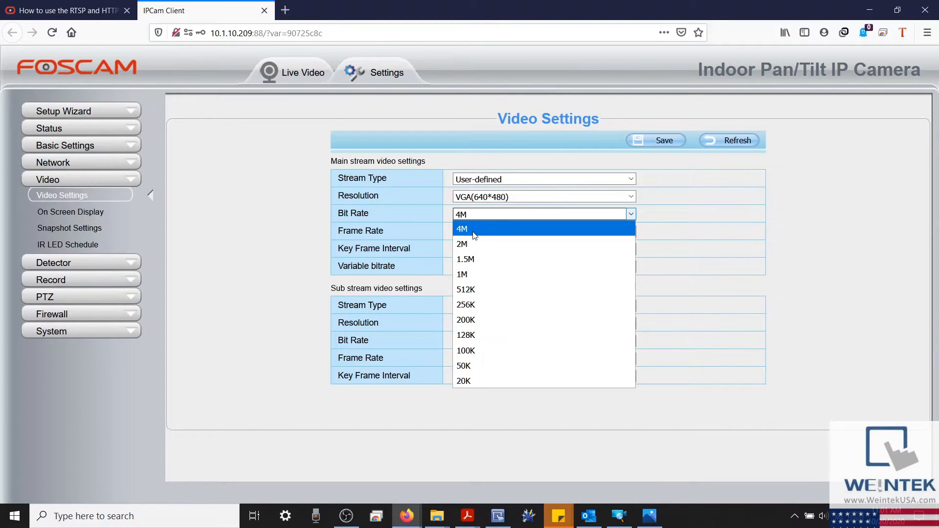
left_click(466, 289)
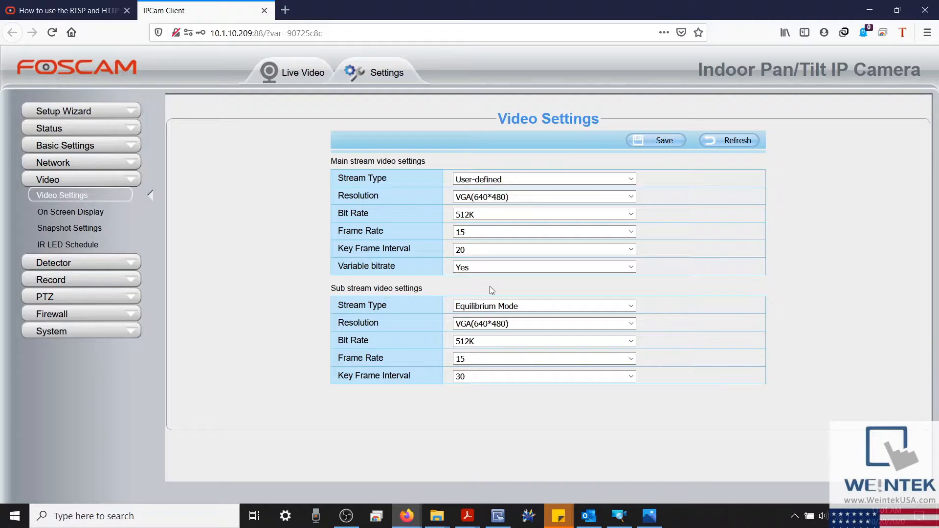
left_click(542, 266)
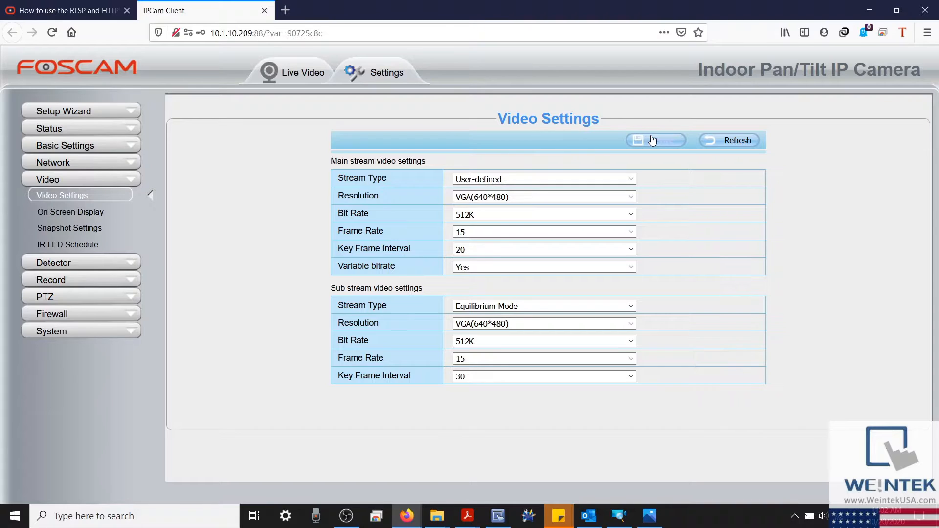
mouse_move(320, 142)
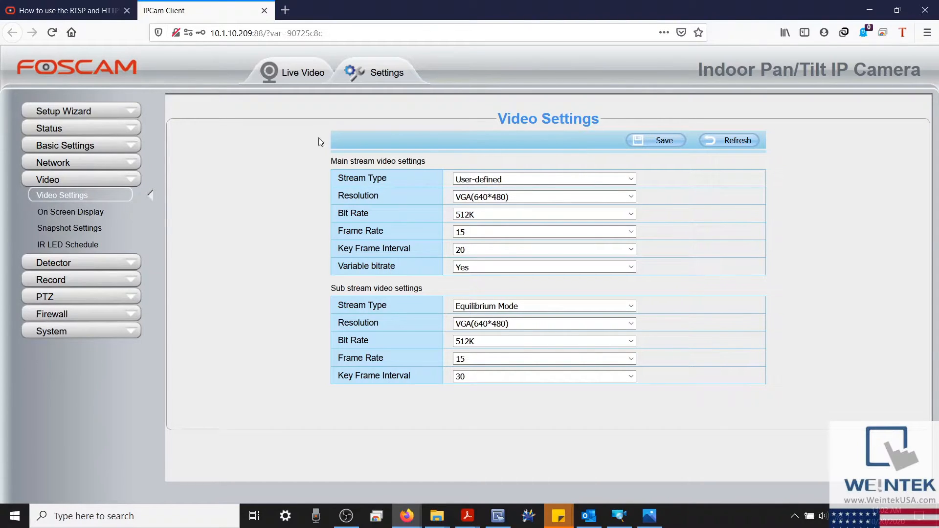
mouse_move(251, 194)
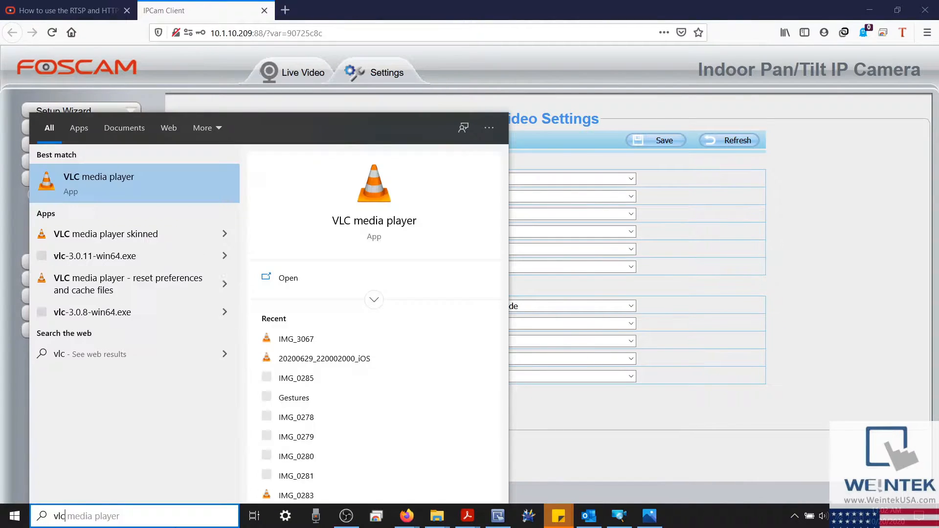
mouse_move(374, 221)
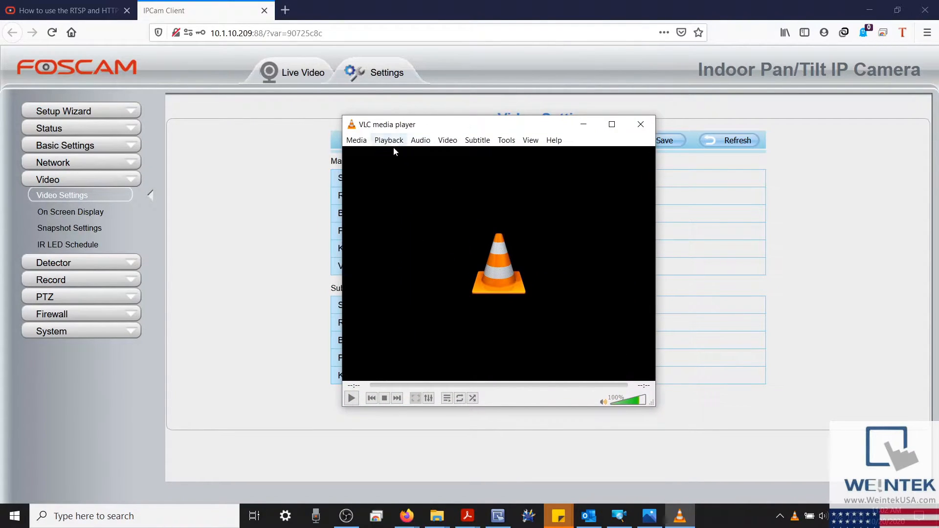
Play the camera's rtsp://…/videoMain network stream in VLC to view the live feed.
left_click(356, 139)
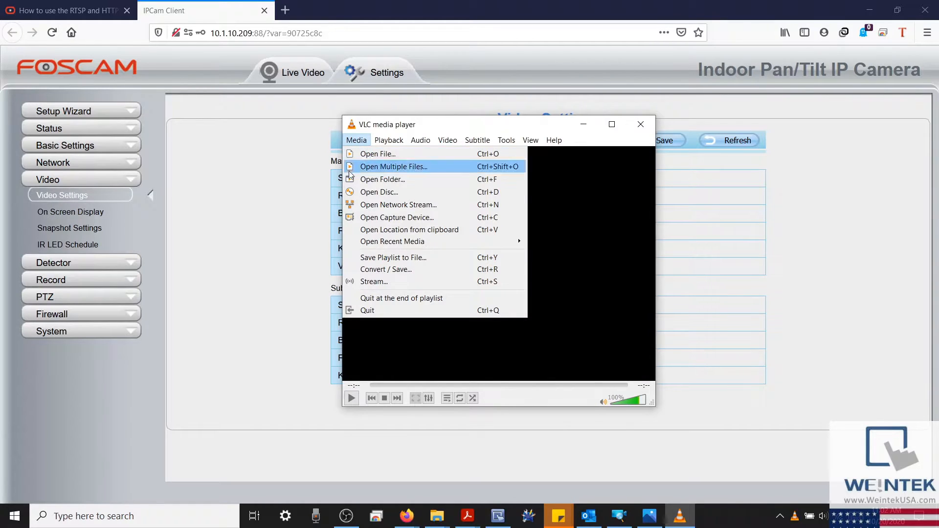
mouse_move(398, 204)
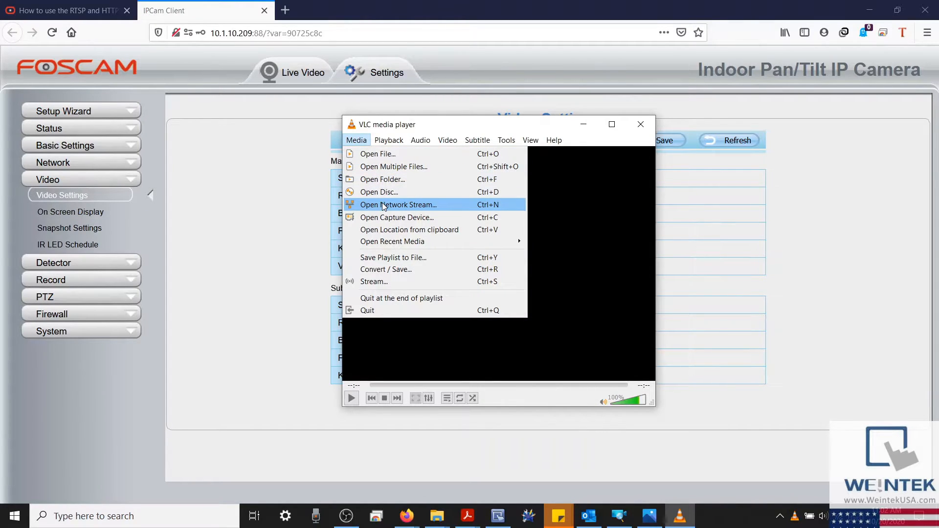
left_click(398, 204)
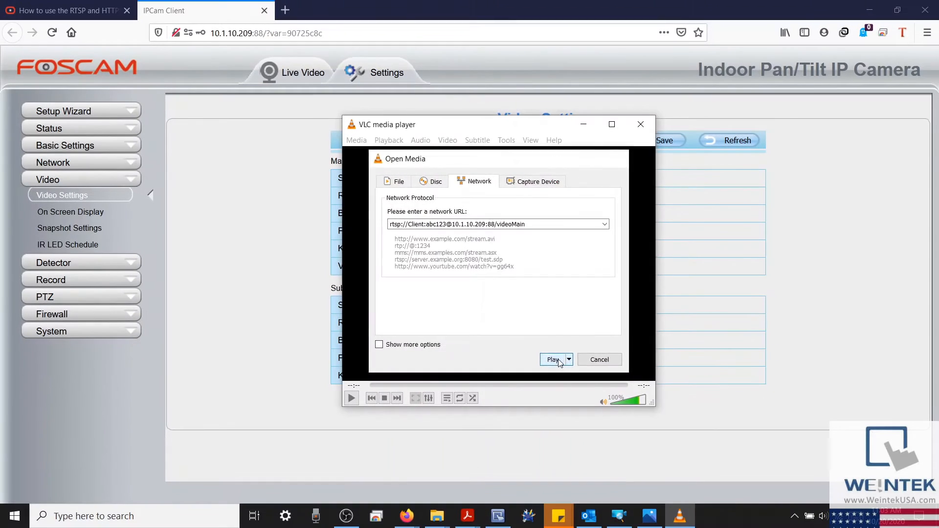
left_click(551, 359)
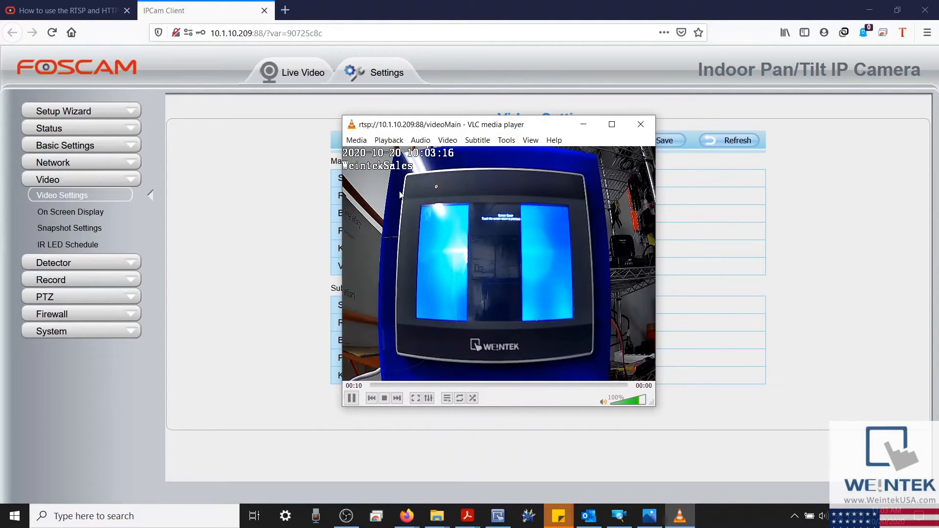
left_click(357, 139)
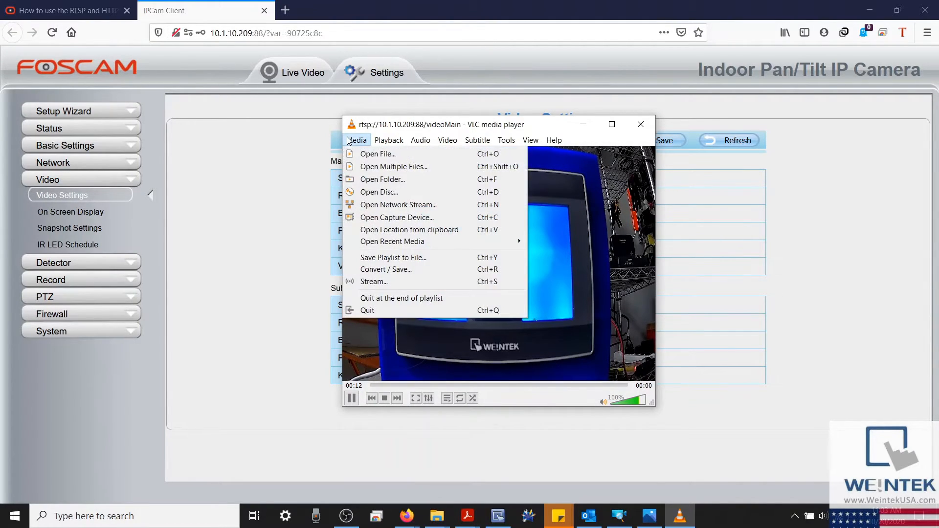
left_click(398, 205)
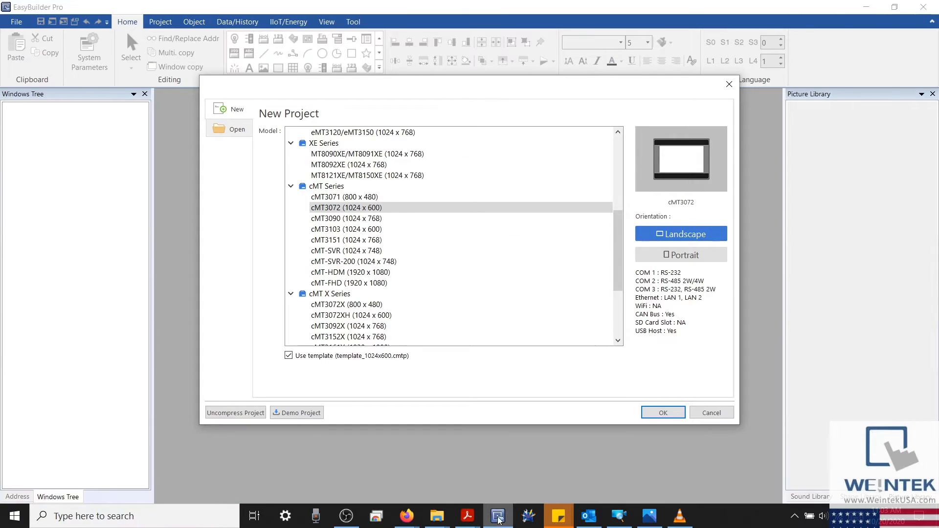
Create a cMT3072 (1024x600) project and accept the default system parameters.
left_click(346, 207)
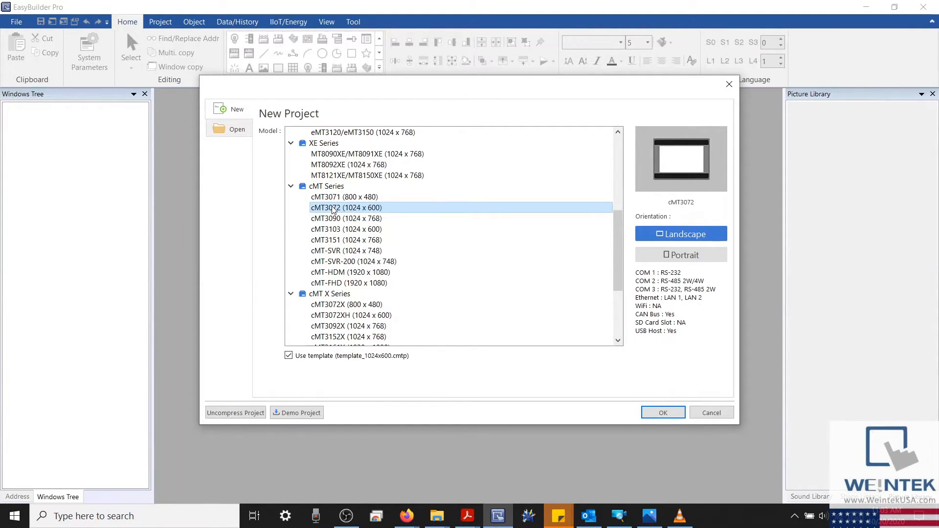
left_click(661, 412)
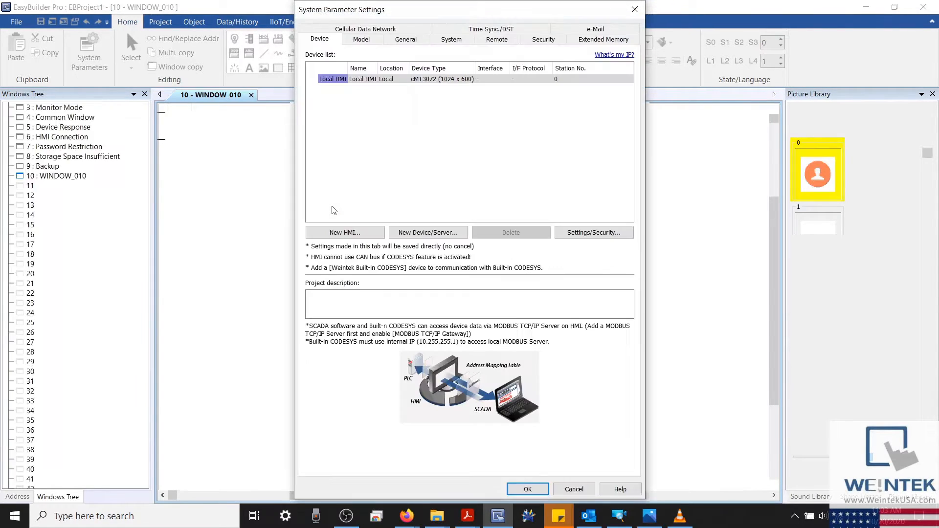
left_click(527, 488)
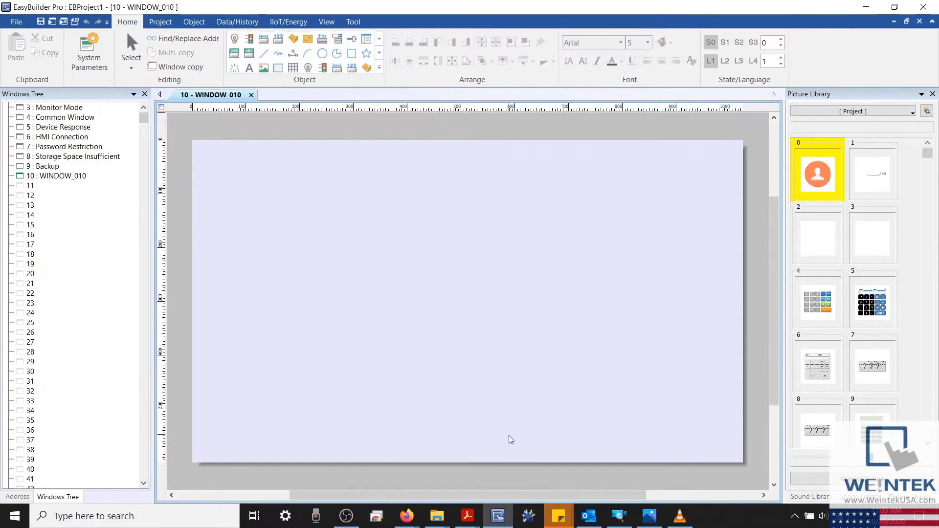
Insert a Video In object from the Object tab's Media list.
left_click(194, 22)
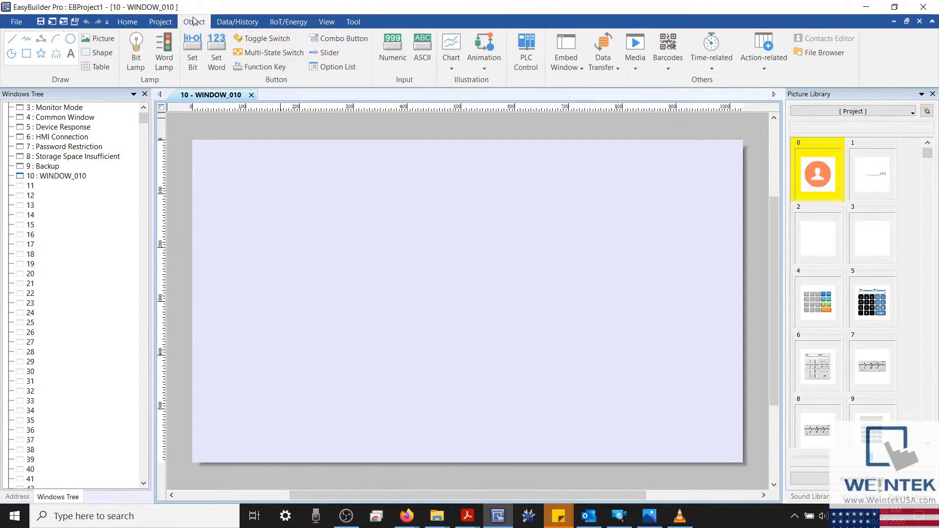
left_click(194, 21)
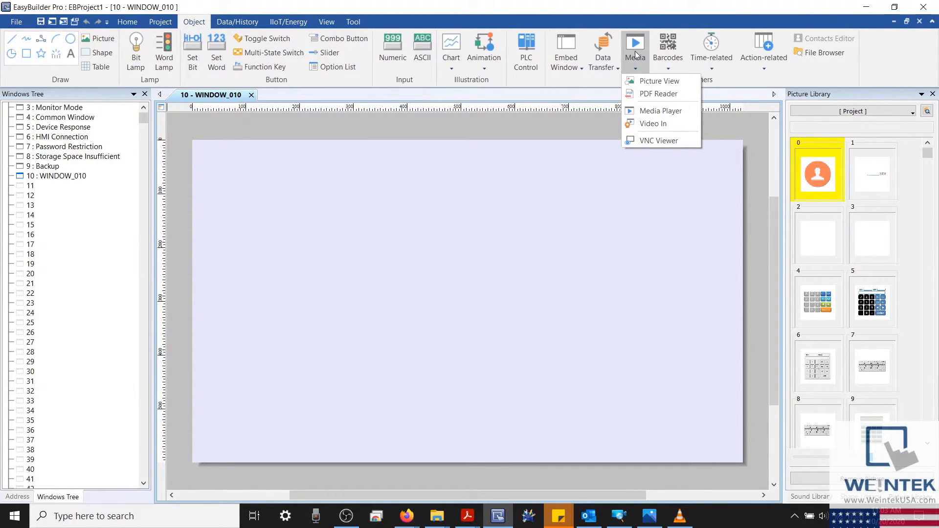
mouse_move(652, 123)
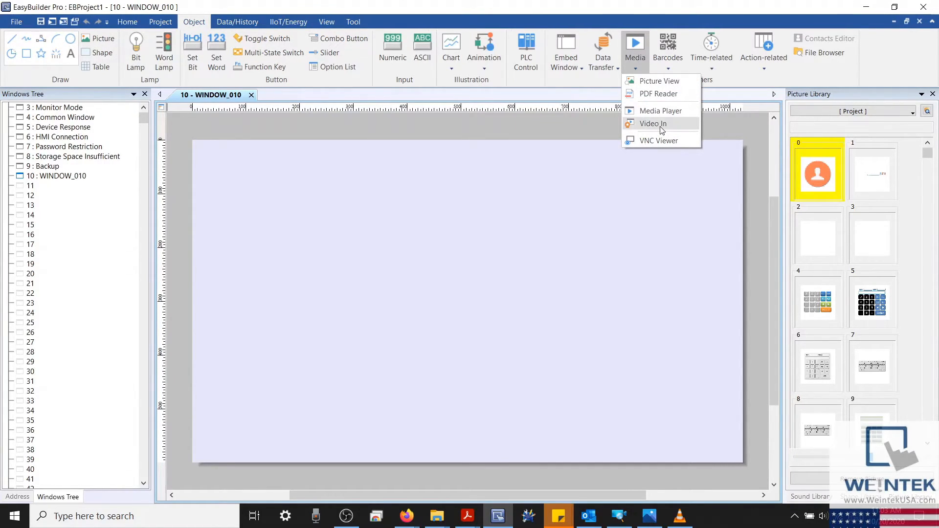
mouse_move(646, 131)
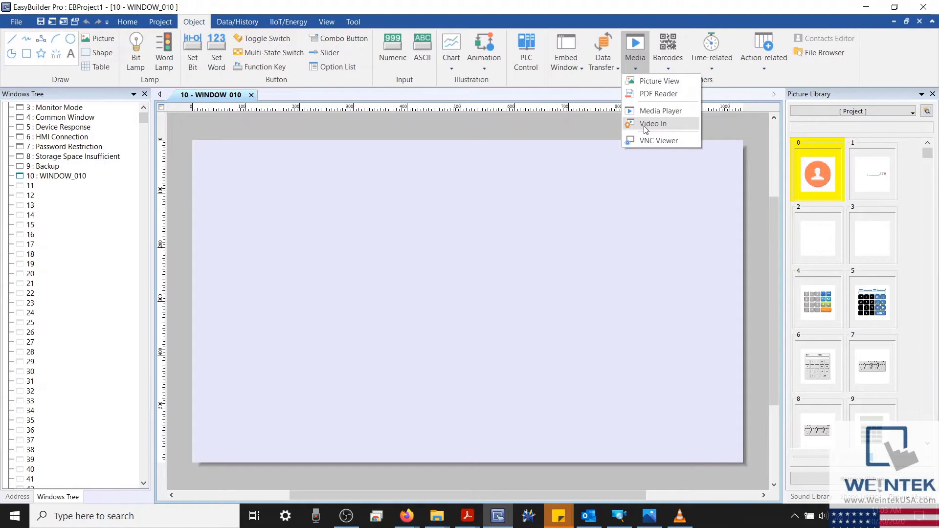
left_click(653, 124)
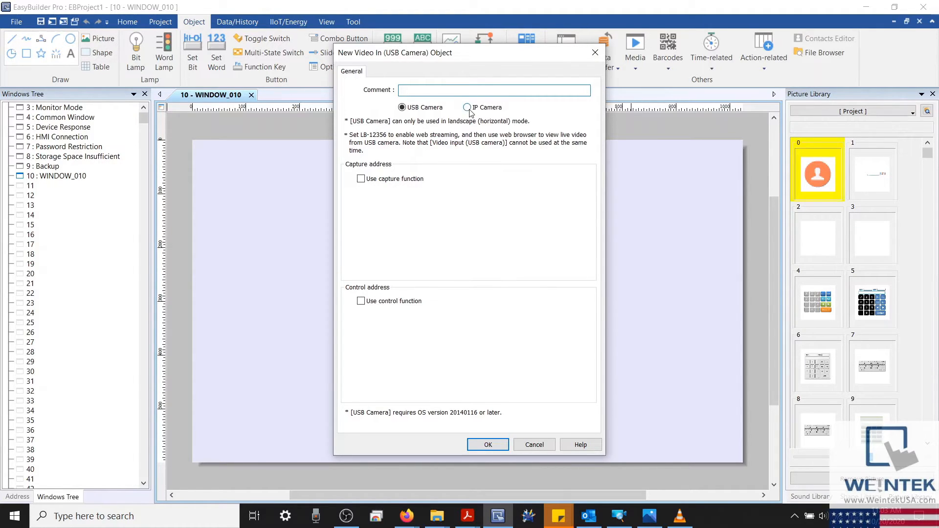
left_click(466, 107)
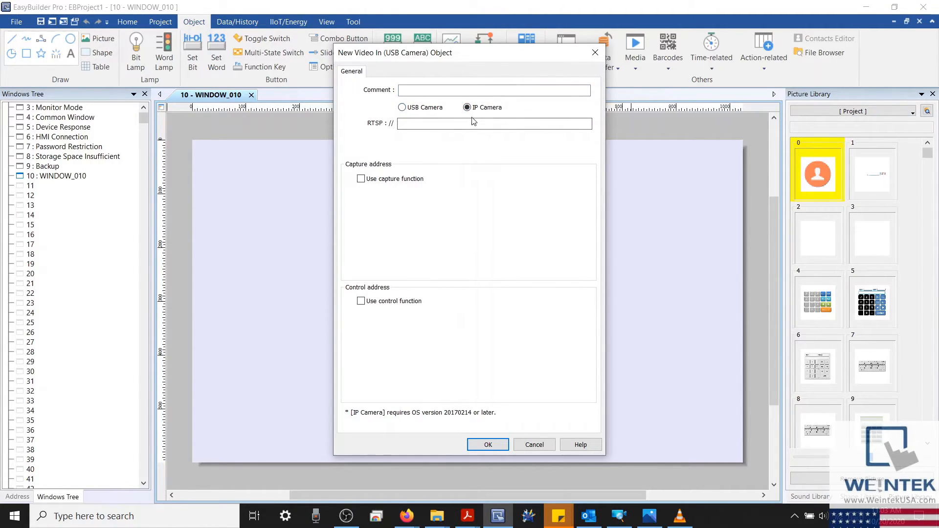
left_click(493, 124)
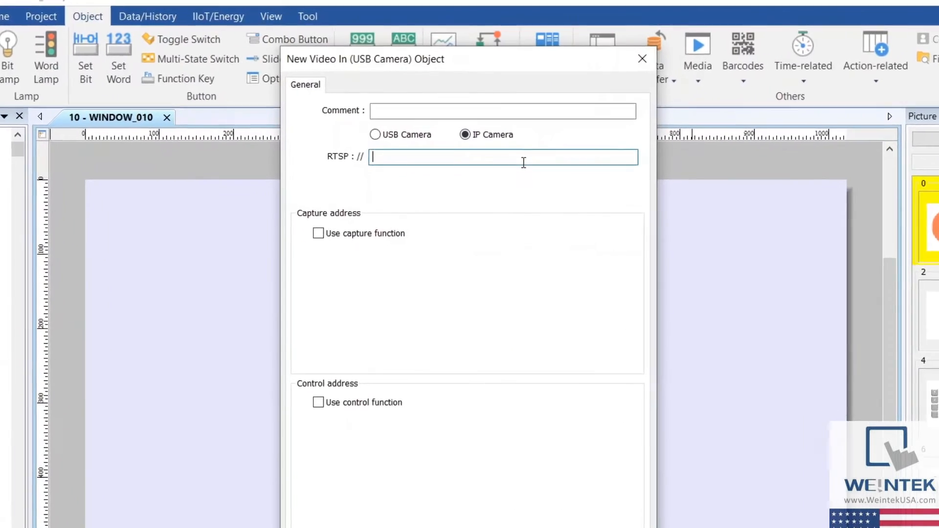
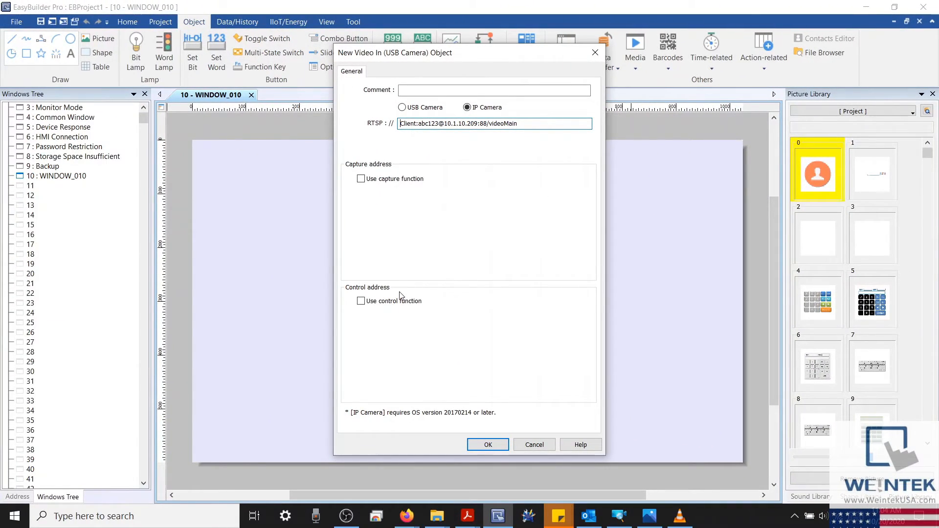
left_click(360, 301)
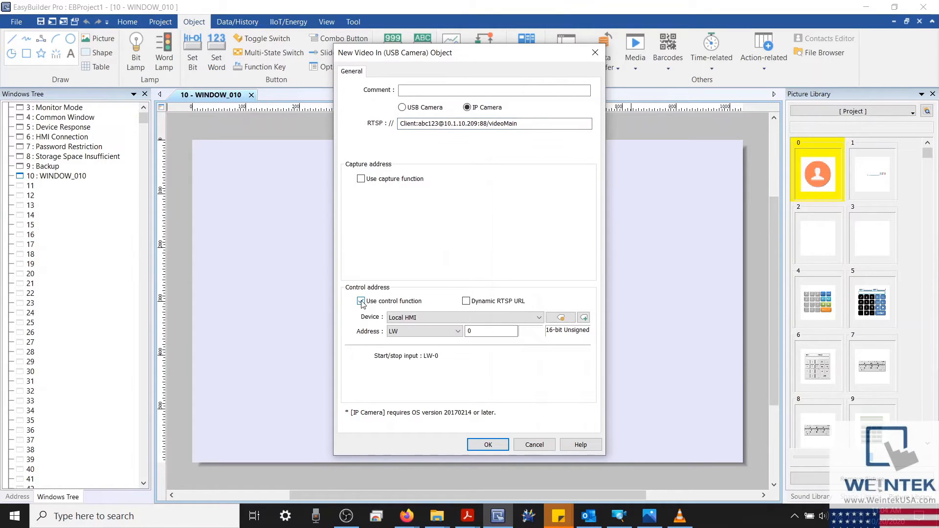
left_click(360, 300)
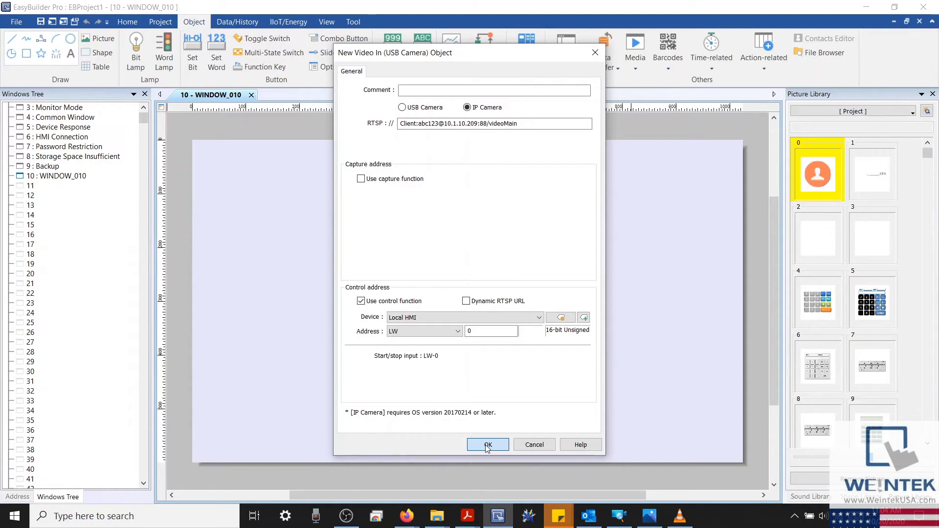
left_click(487, 445)
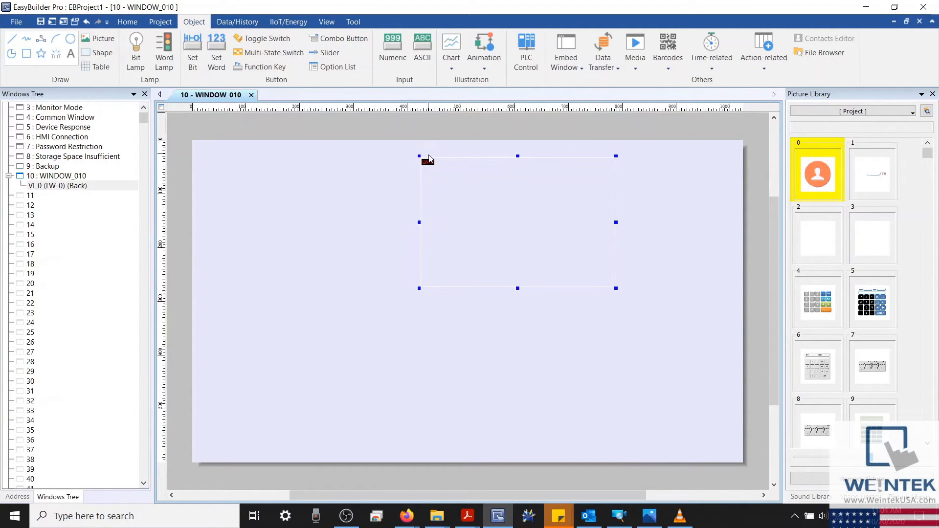
Place the Video In object and enlarge it to fill much of window 10.
left_click_drag(616, 288, 686, 427)
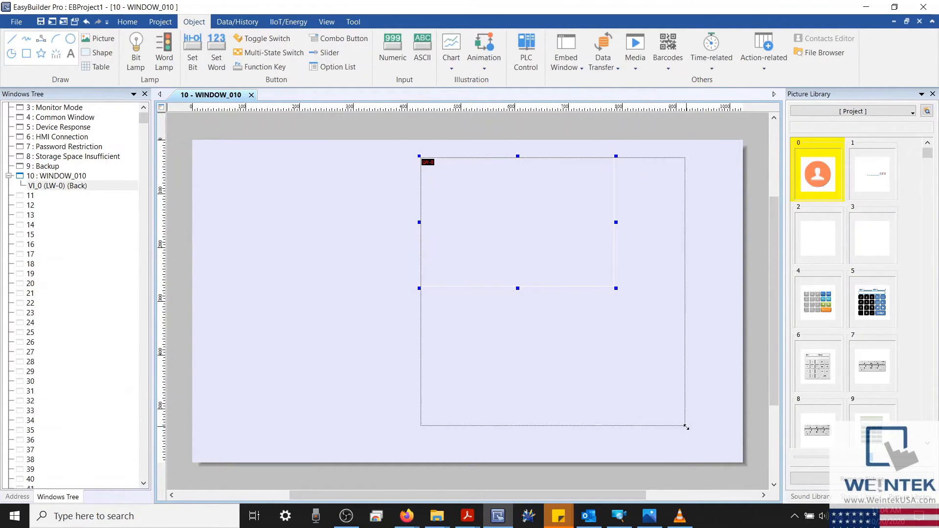
left_click_drag(686, 427, 730, 455)
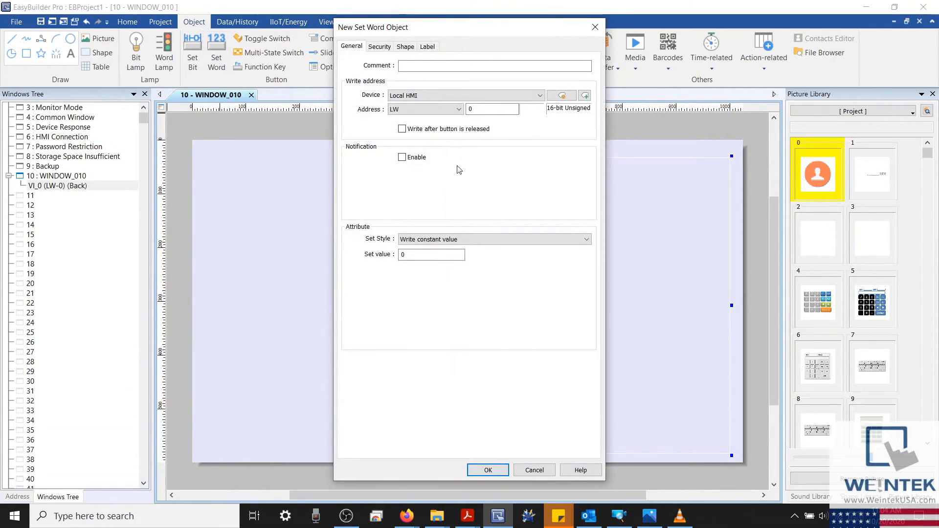
left_click(487, 470)
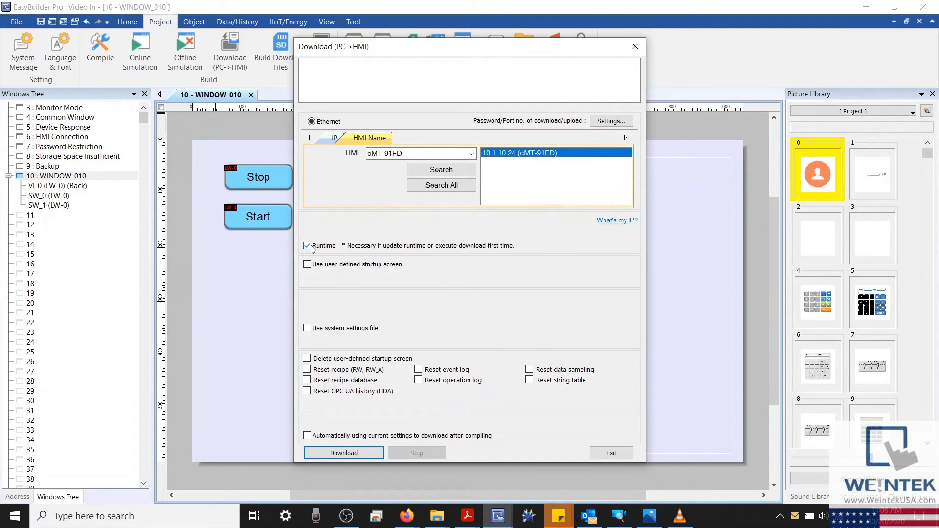
Download the project to the cMT3072 at 10.1.10.24 without reinstalling the runtime.
left_click(307, 246)
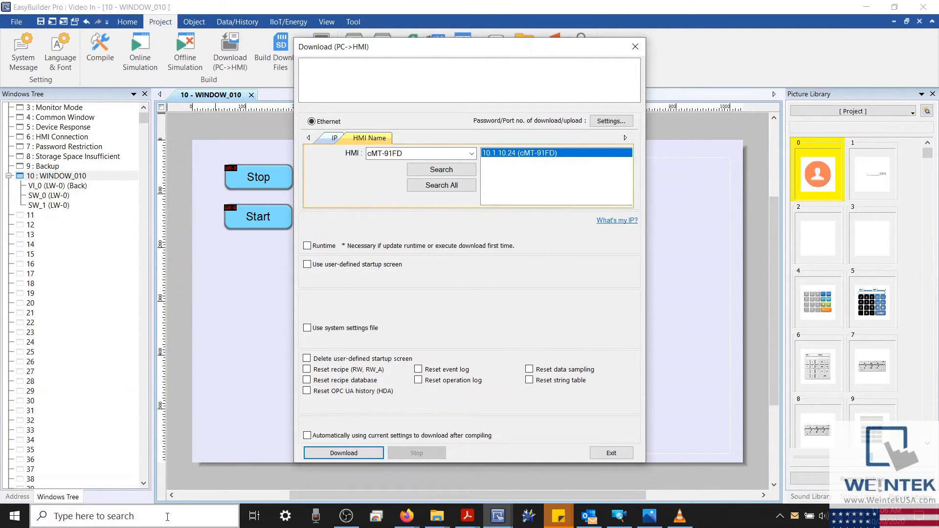
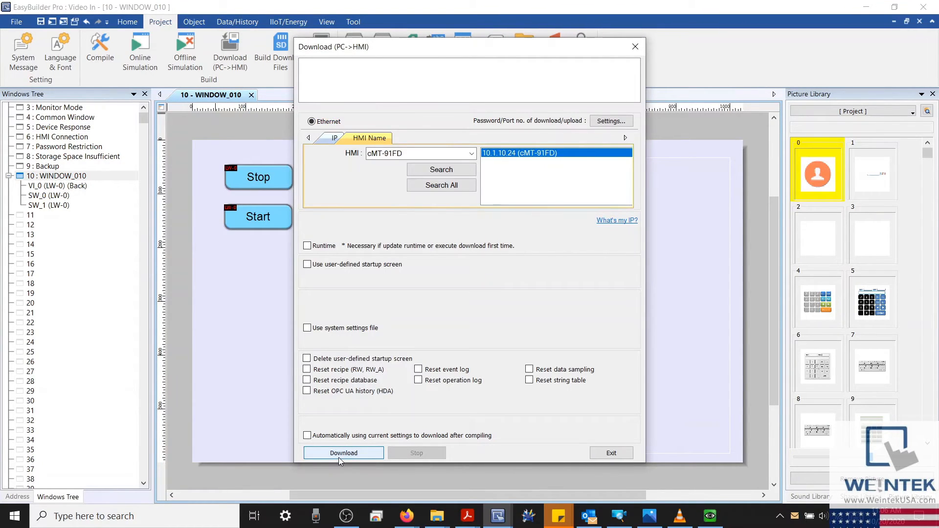
left_click(343, 452)
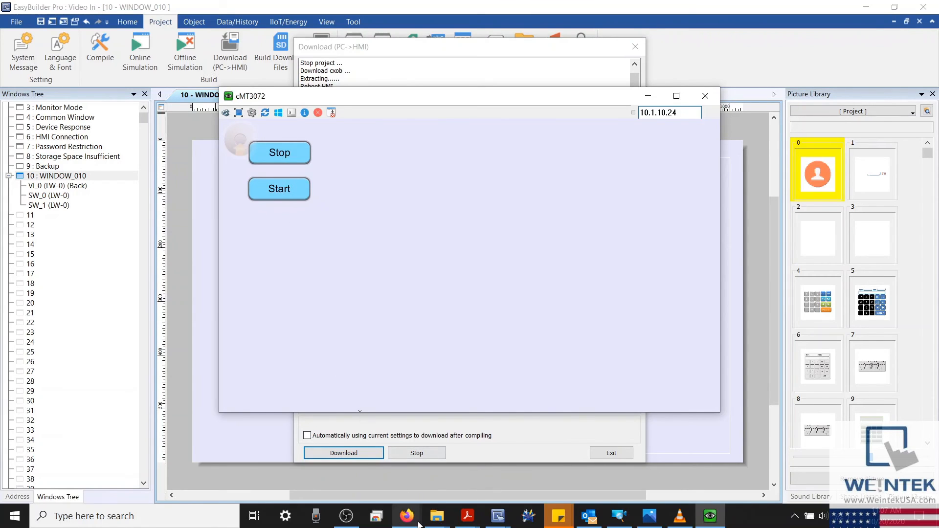
mouse_move(406, 515)
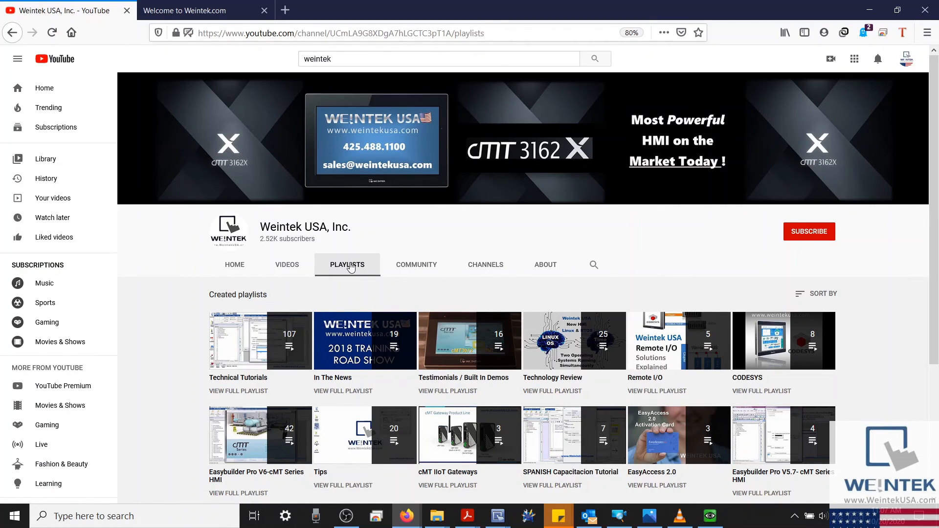
mouse_move(277, 168)
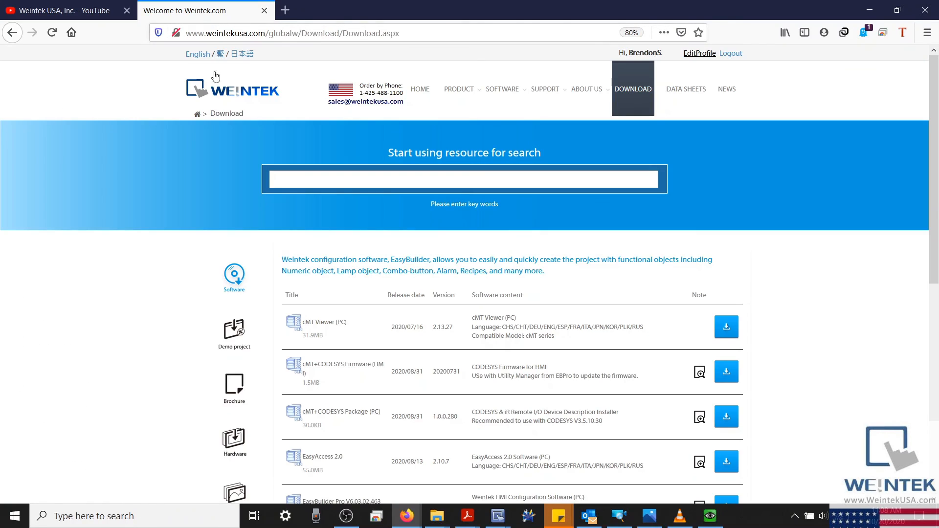
Scroll the Weintek USA Download list to EasyBuilder Pro V6.03, V6.04 and EasyConverter.
scroll("down", 3)
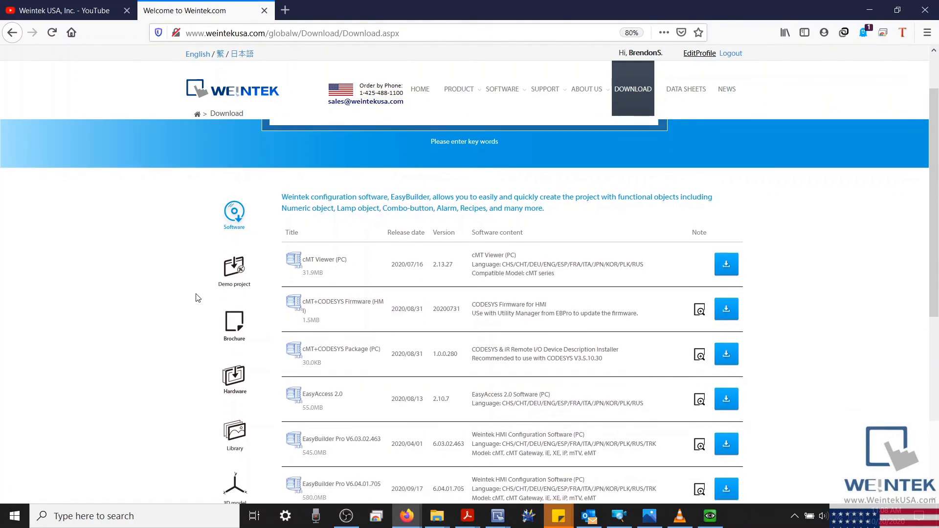
scroll("down", 3)
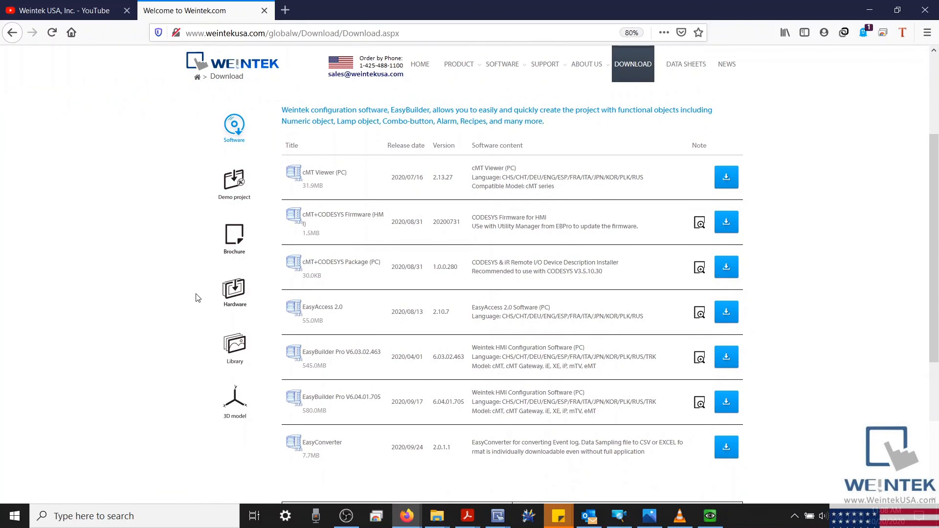